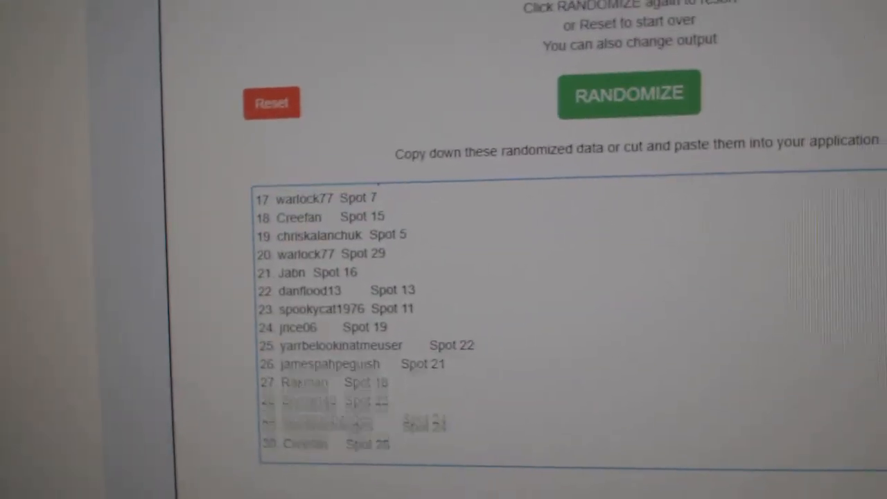
Step: Reshuffle the participant list with spots, then randomize the NHL team list
{"action": "left_click", "coordinate": [627, 94]}
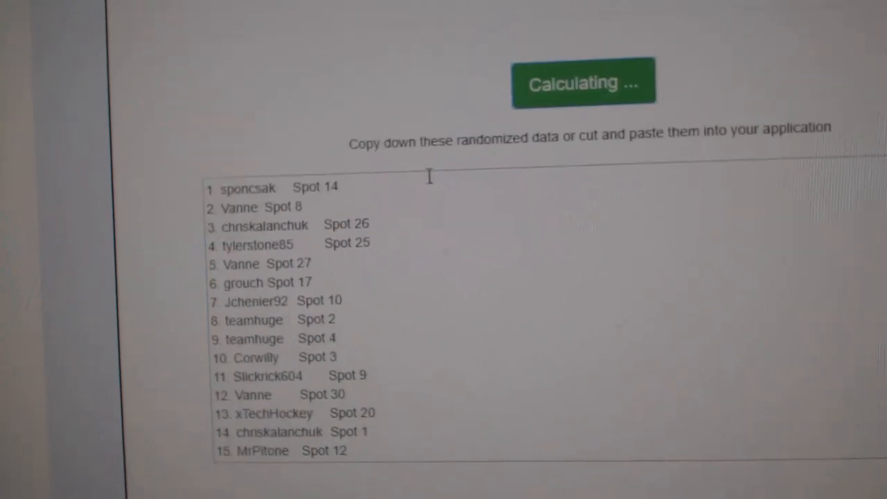
{"action": "left_click", "coordinate": [582, 80]}
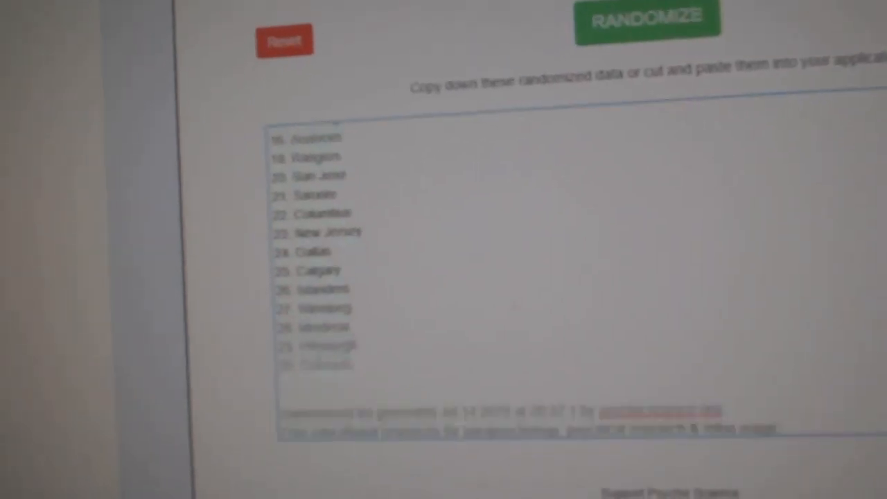
Step: Place the randomized NHL team order in column C beside participants and spots in the sheet
{"action": "left_click", "coordinate": [644, 16]}
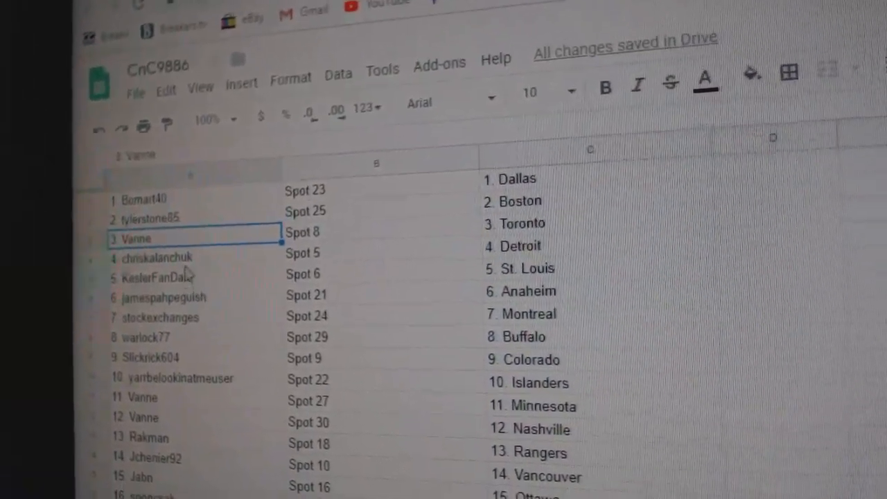
{"action": "left_click", "coordinate": [159, 277]}
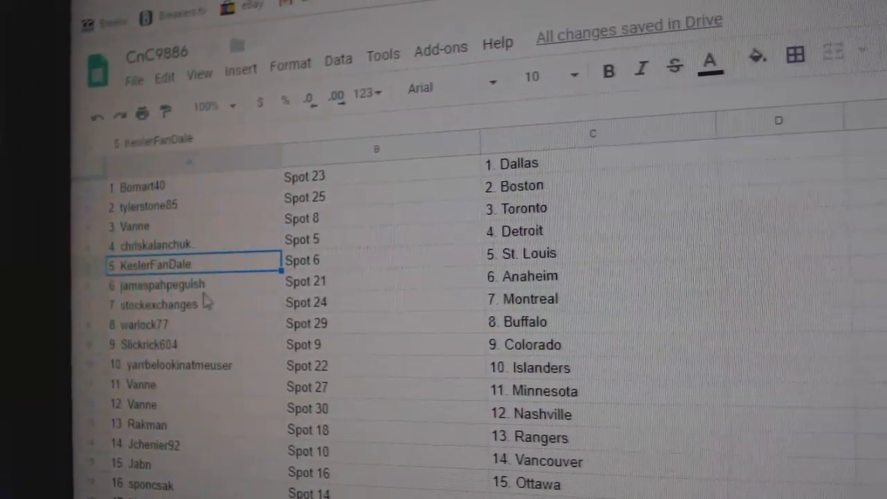